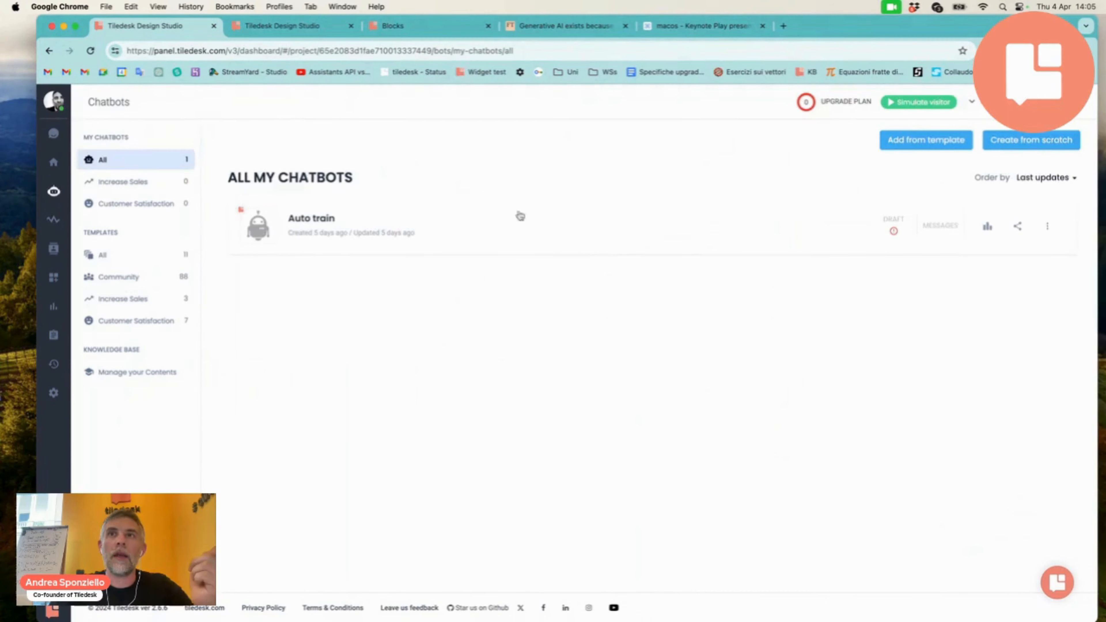
- Bring the Auto train chatbot into the Design Studio from the Chatbots dashboard
{"action": "left_click", "coordinate": [310, 218]}
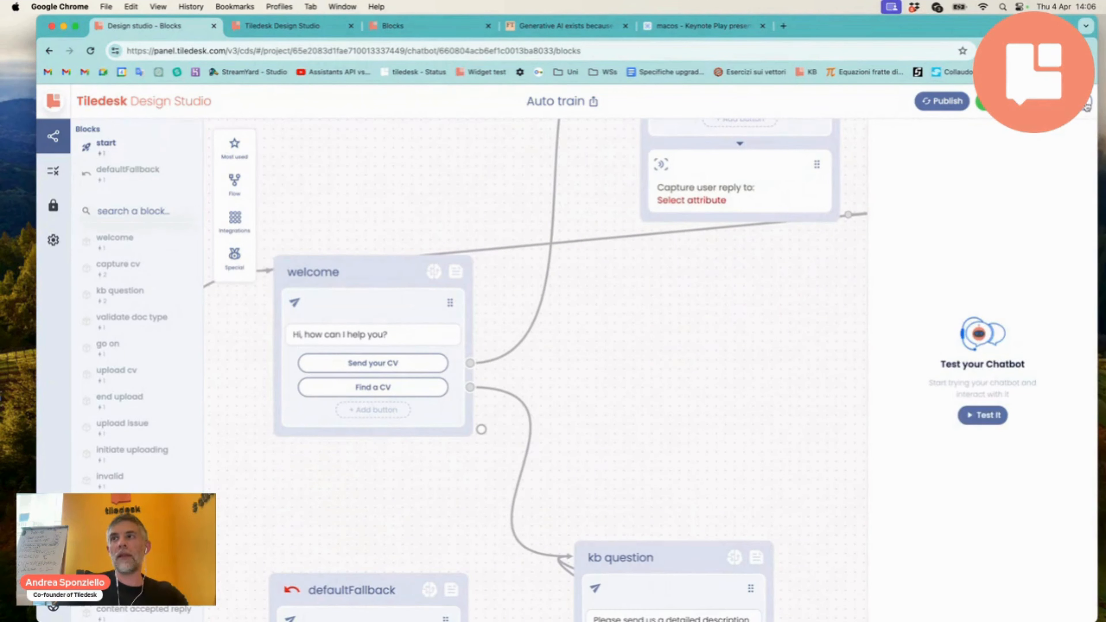
- Start a test conversation and answer the welcome with Send your CV
{"action": "left_click", "coordinate": [981, 415]}
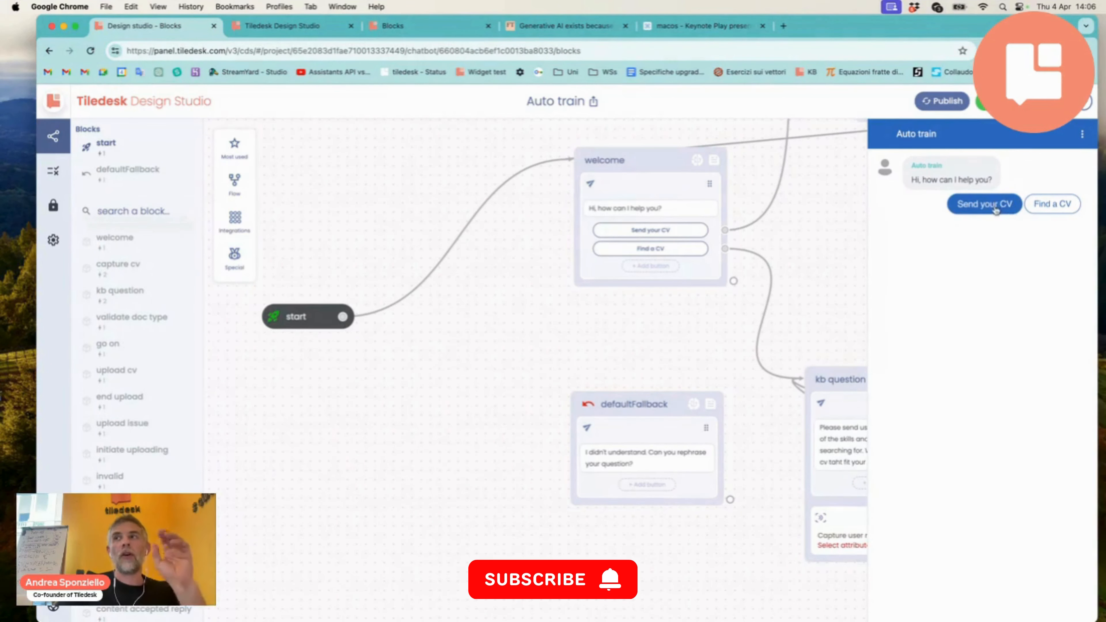
{"action": "left_click", "coordinate": [983, 204]}
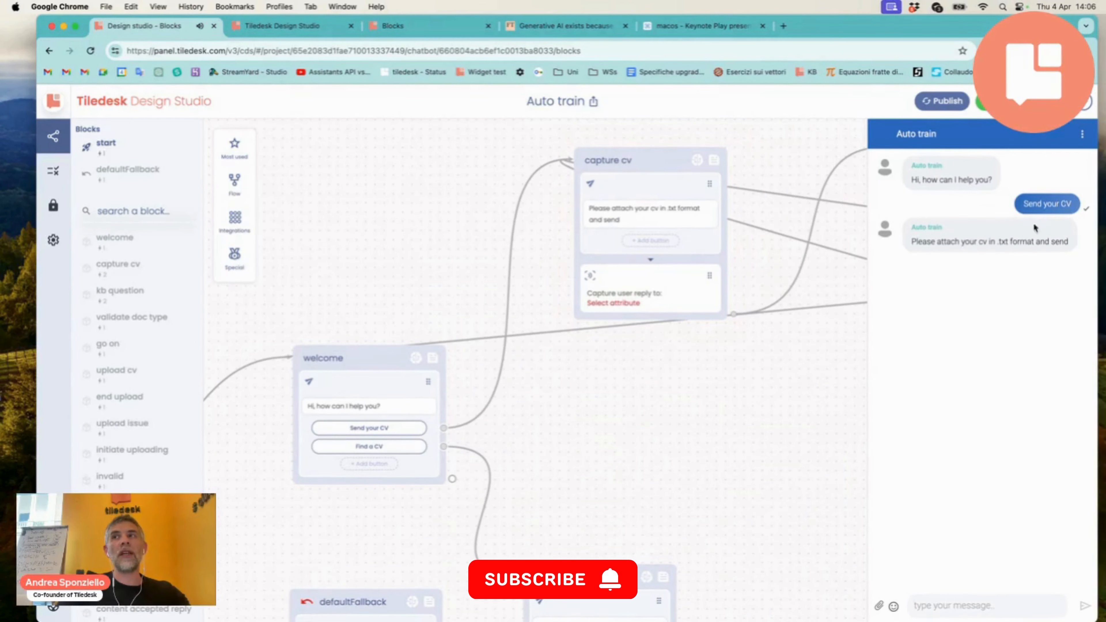
{"action": "mouse_move", "coordinate": [871, 565]}
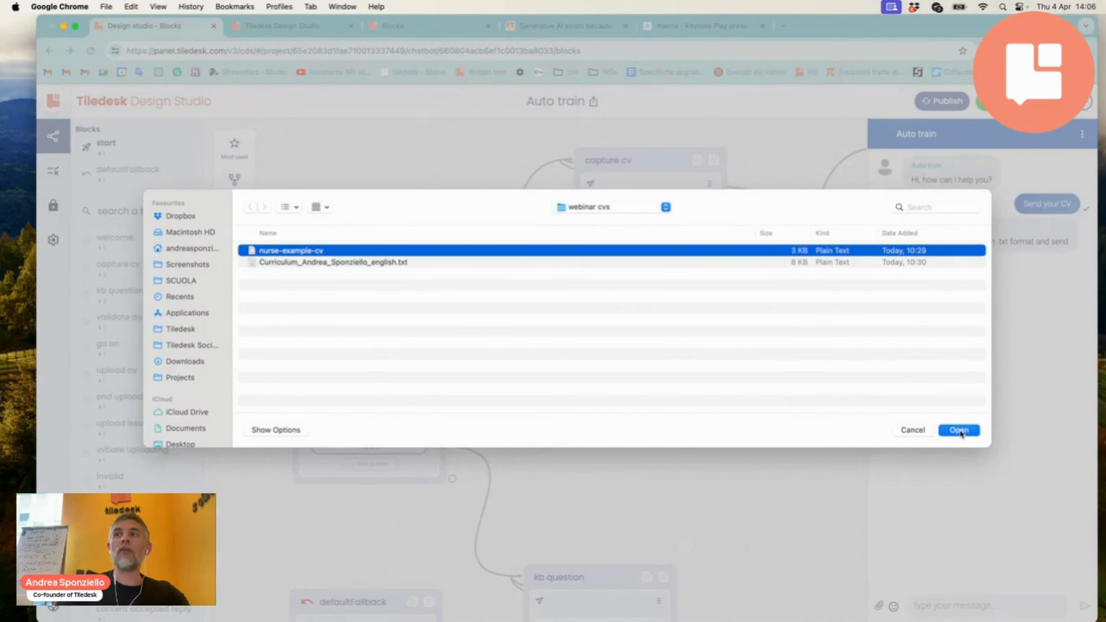
- Upload nurse-example-cv.txt so the bot rejects it as a non-IT CV
{"action": "left_click", "coordinate": [957, 430]}
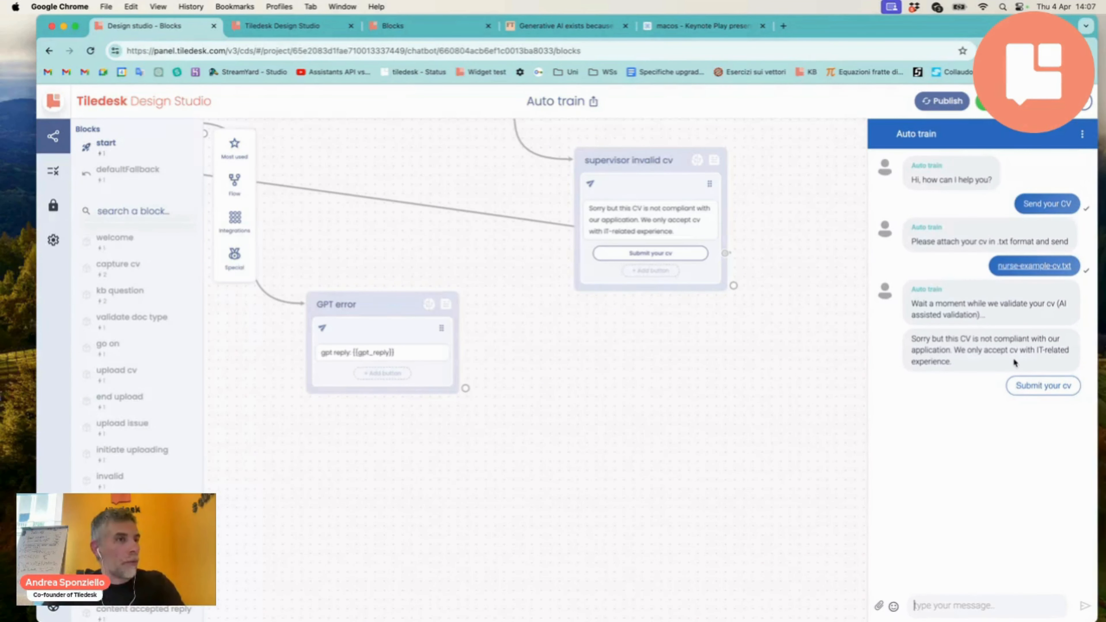
{"action": "mouse_move", "coordinate": [1005, 362]}
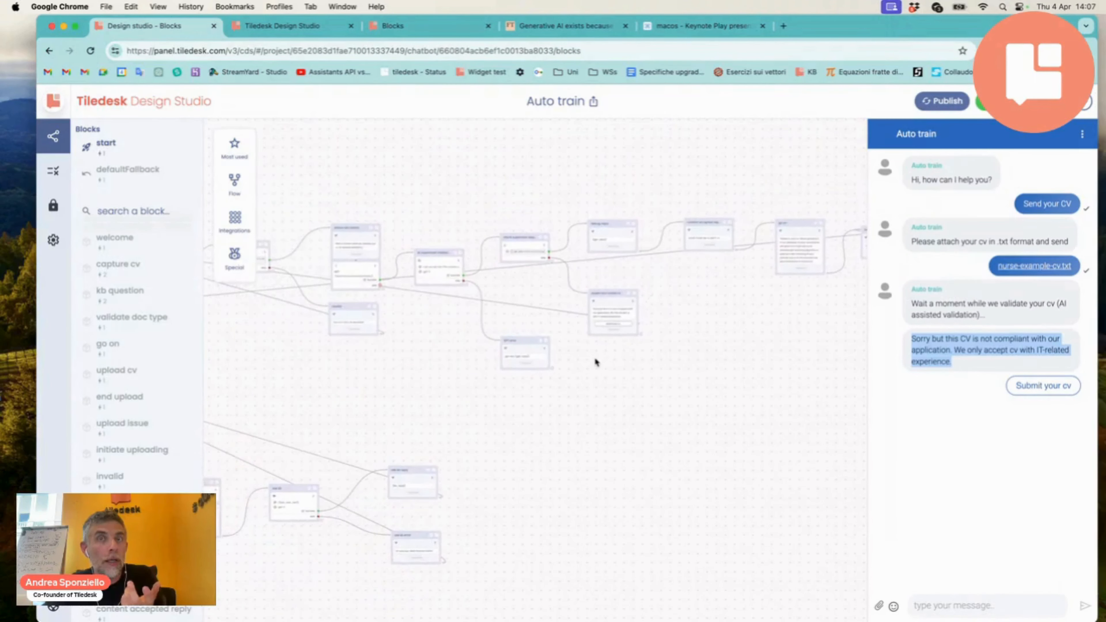
- Pan the flow canvas over to the AI supervised validation blocks
{"action": "left_click_drag", "start_coordinate": [596, 362], "coordinate": [556, 332]}
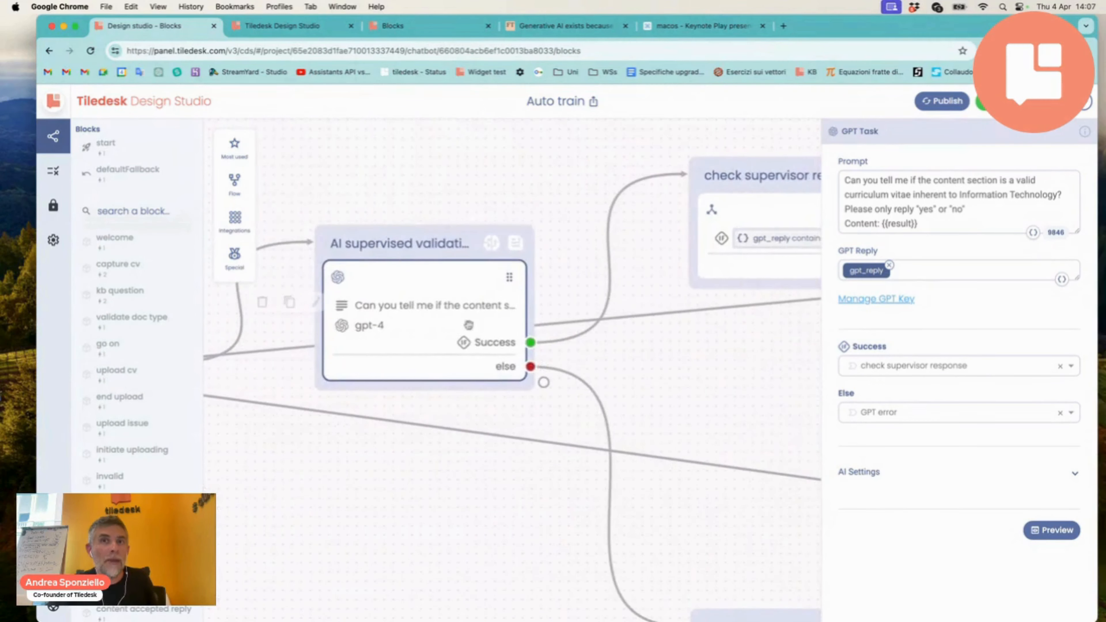
- Inspect the check supervisor response condition testing whether gpt_reply contains yes
{"action": "left_click", "coordinate": [917, 224]}
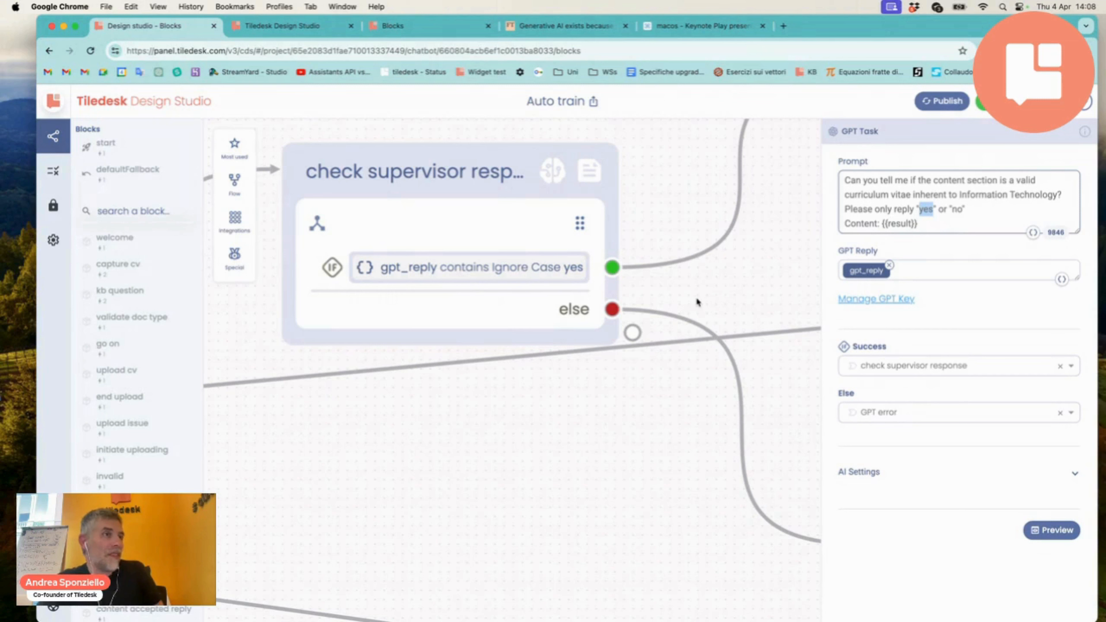
{"action": "mouse_move", "coordinate": [688, 302]}
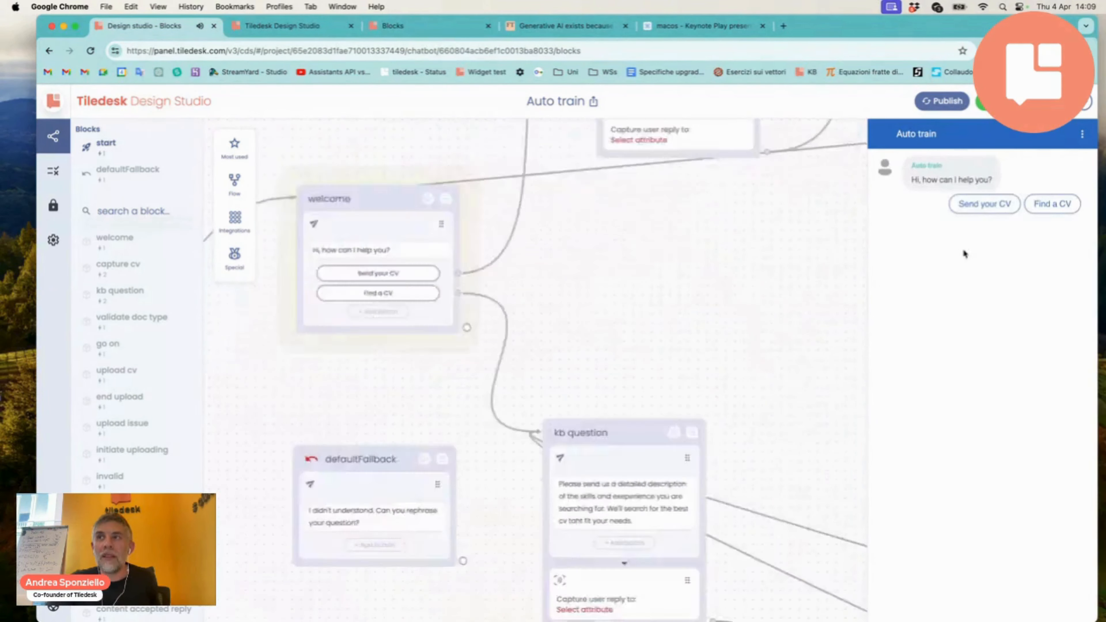
- Send the Curriculum english .txt file as a CV in the test chat
{"action": "left_click", "coordinate": [984, 204]}
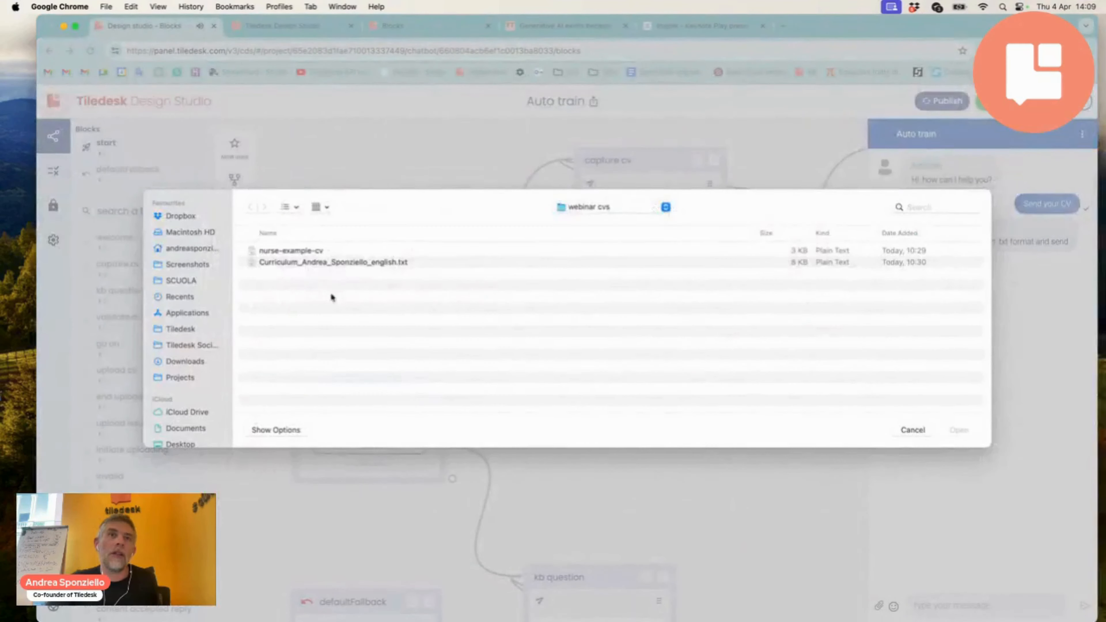
{"action": "left_click", "coordinate": [333, 262]}
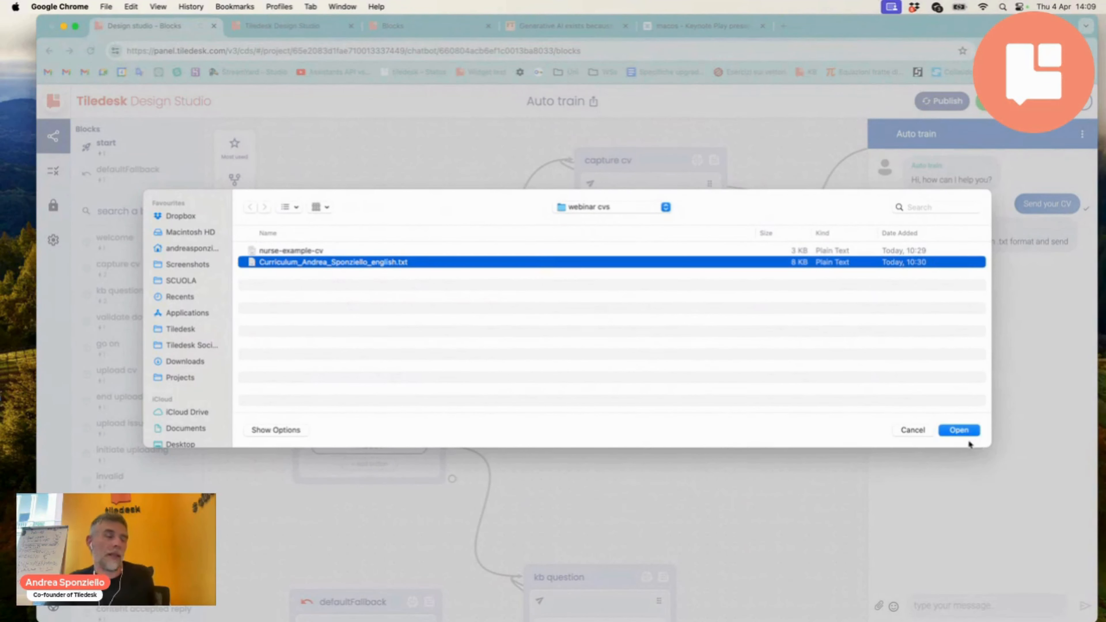
{"action": "left_click", "coordinate": [957, 430]}
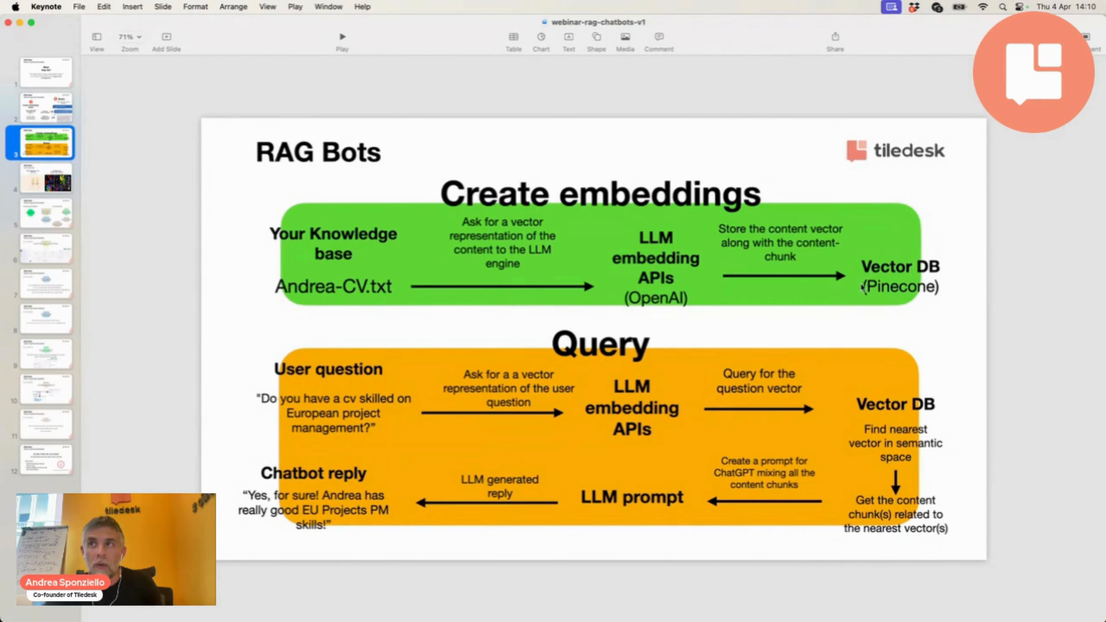
- Return from the Keynote RAG Bots slide to the Design Studio test chat
{"action": "left_click", "coordinate": [899, 276]}
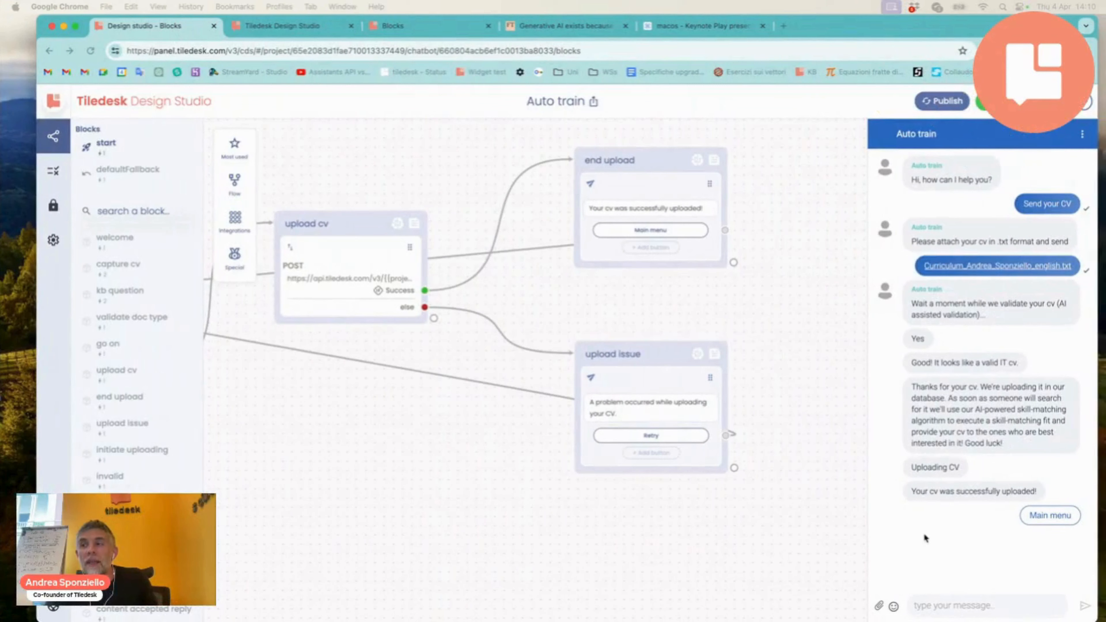
- Go back to the main menu in the test chat and choose Find a CV
{"action": "left_click", "coordinate": [1048, 515]}
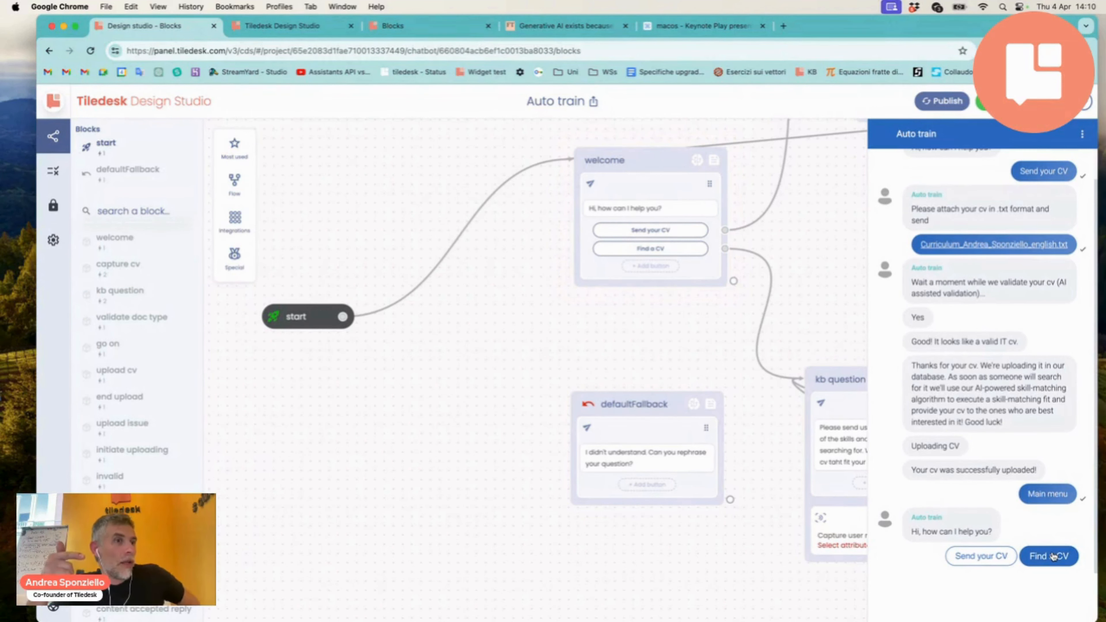
{"action": "left_click", "coordinate": [1049, 556]}
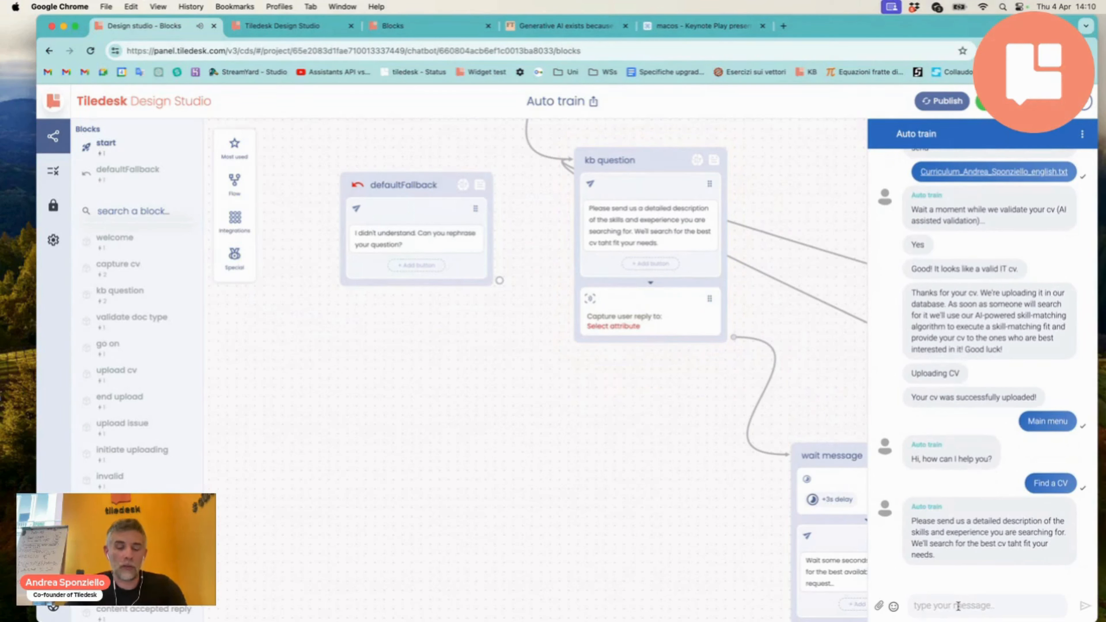
- Draft a chat question asking for a CV profile with European project management skills
{"action": "type", "text": "do you have a cv"}
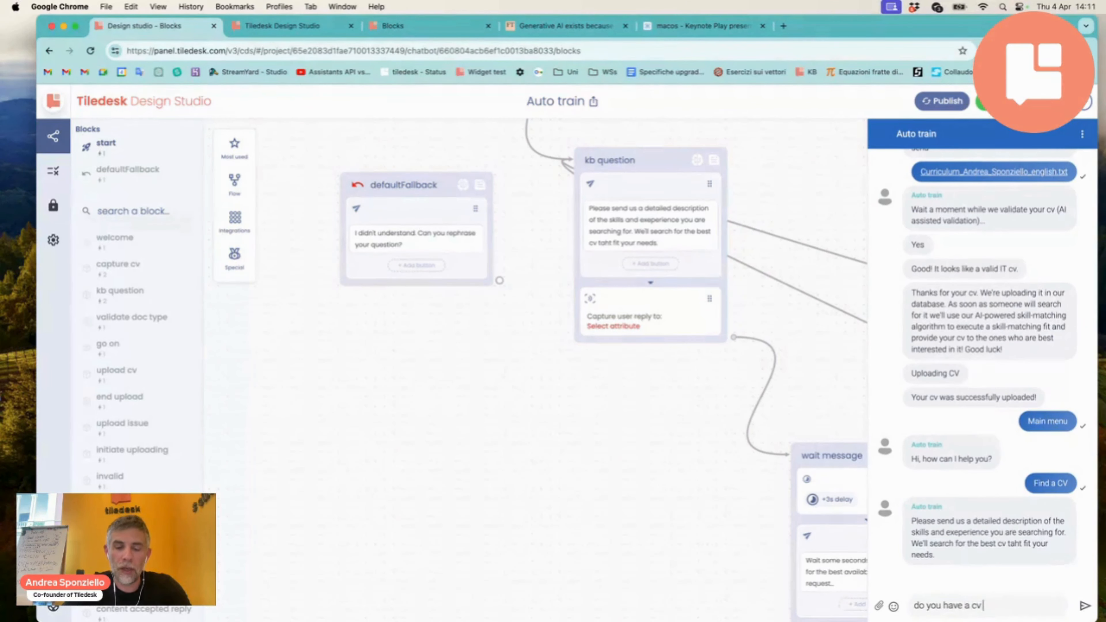
{"action": "type", "text": "of"}
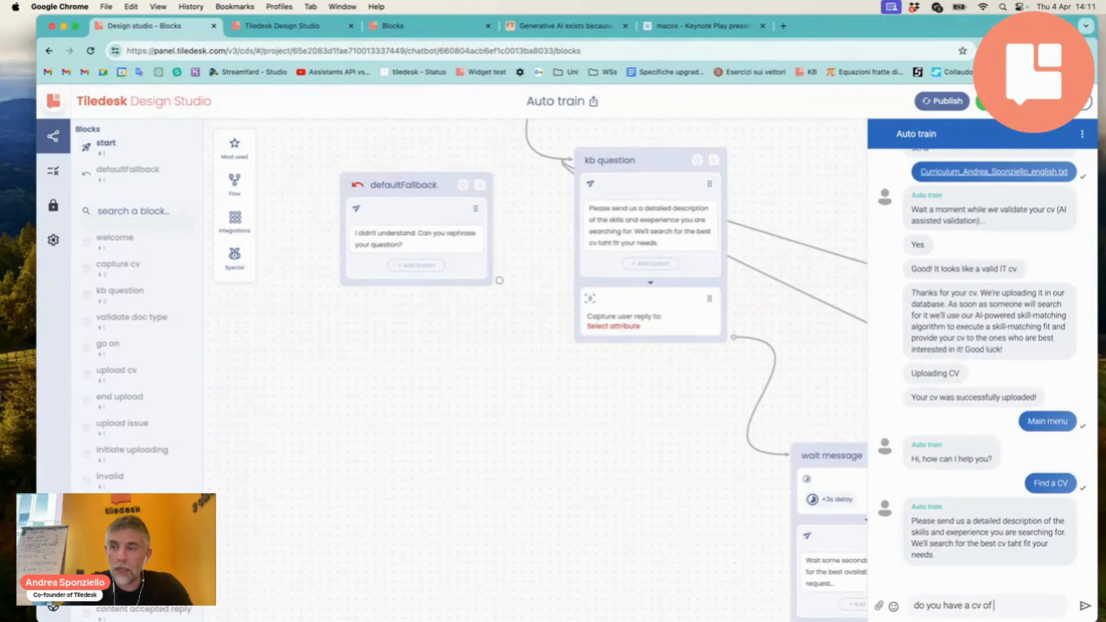
{"action": "type", "text": "profile with europea"}
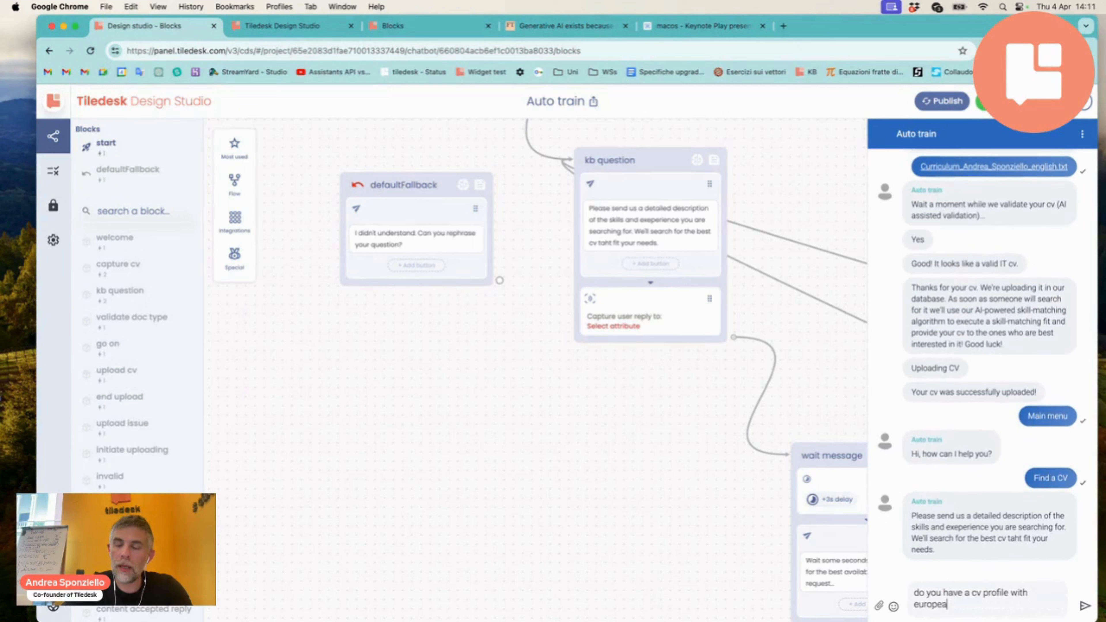
{"action": "type", "text": "n"}
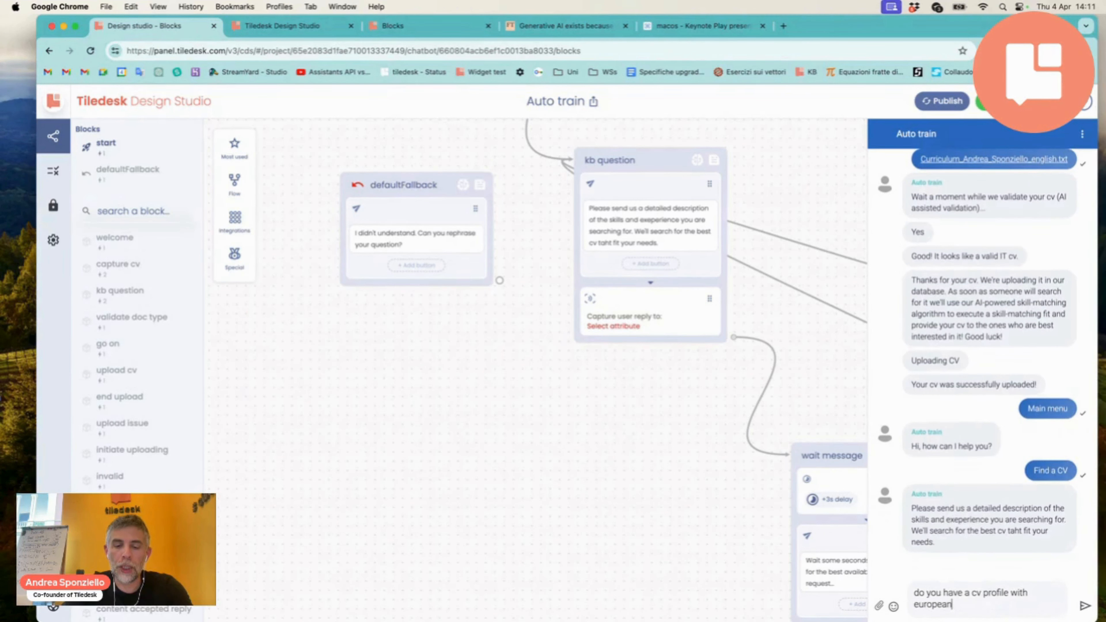
{"action": "type", "text": "project management sk"}
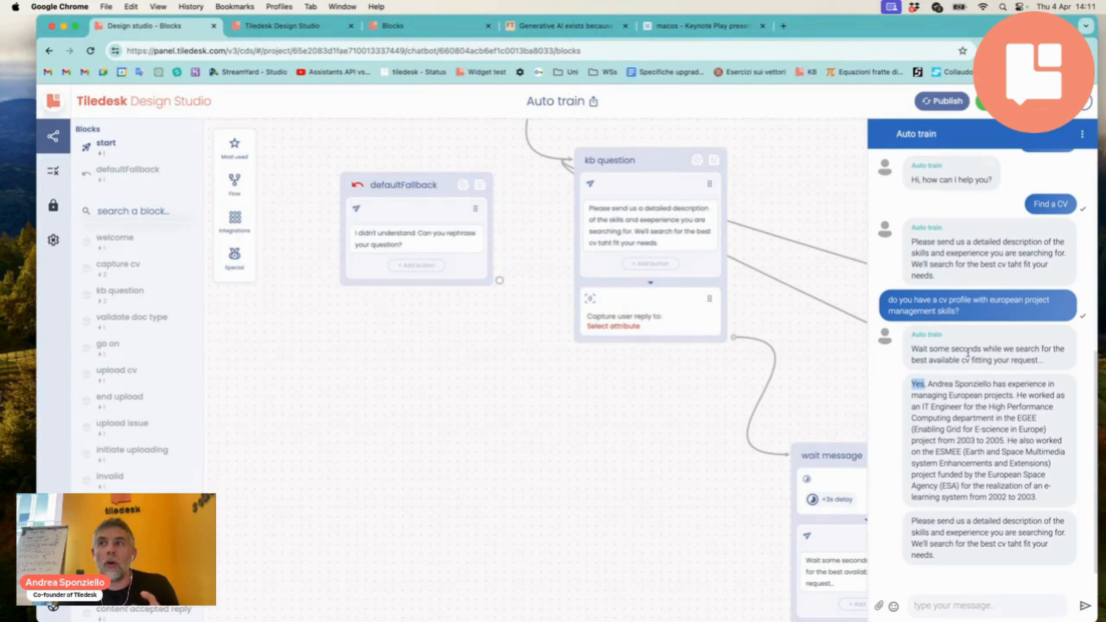
{"action": "mouse_move", "coordinate": [952, 368]}
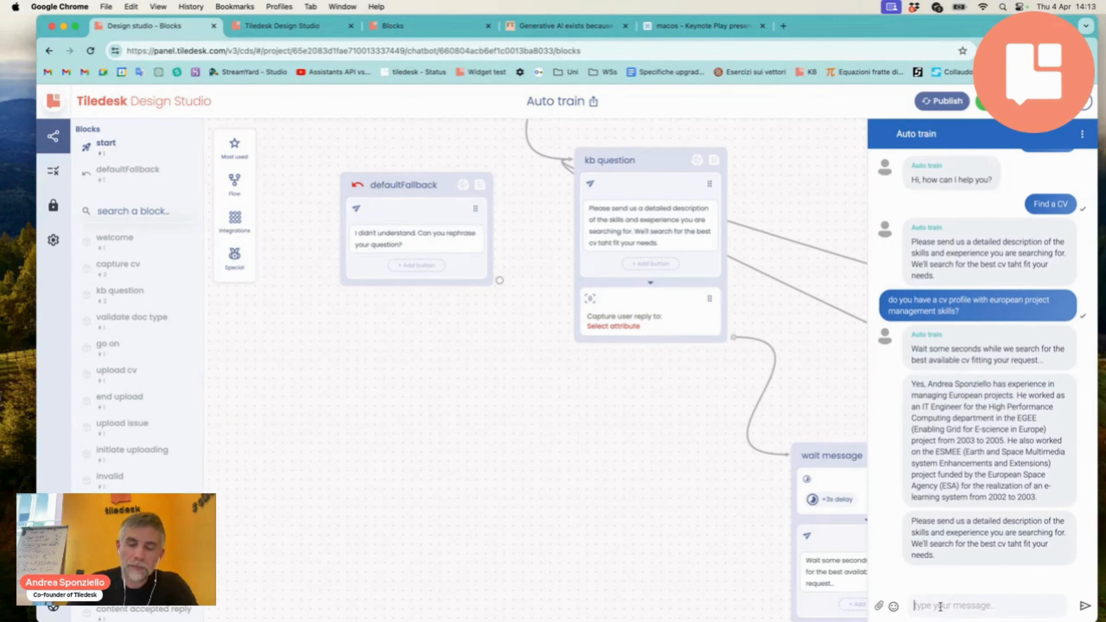
- Draft a chat query: 'I'm looking for a CV with coding skills, especially Java'
{"action": "type", "text": "i'm loo"}
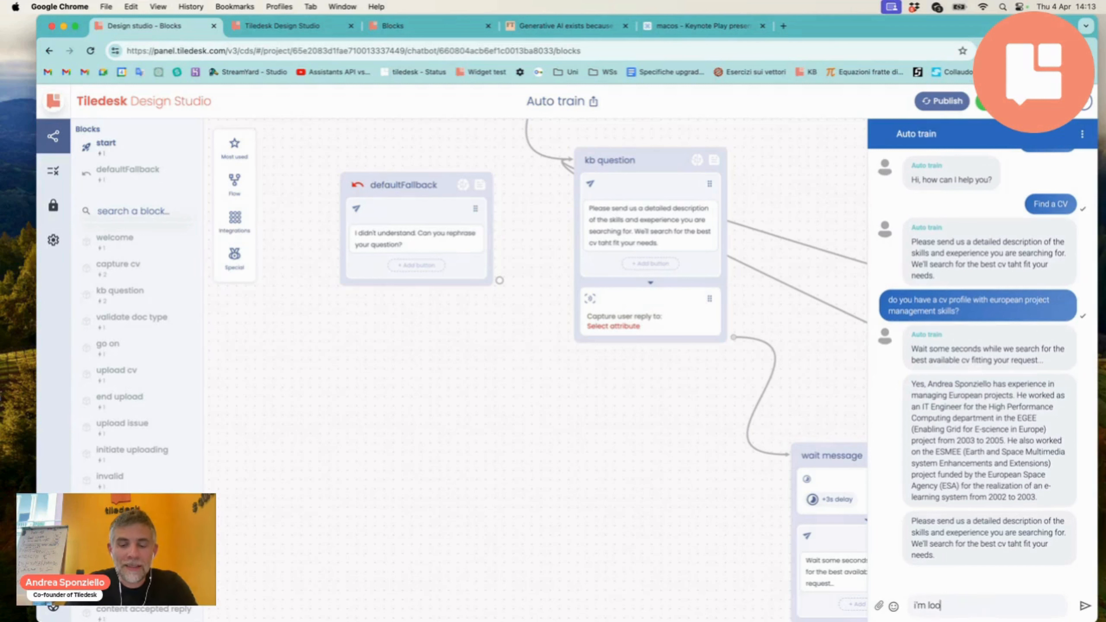
{"action": "type", "text": "king"}
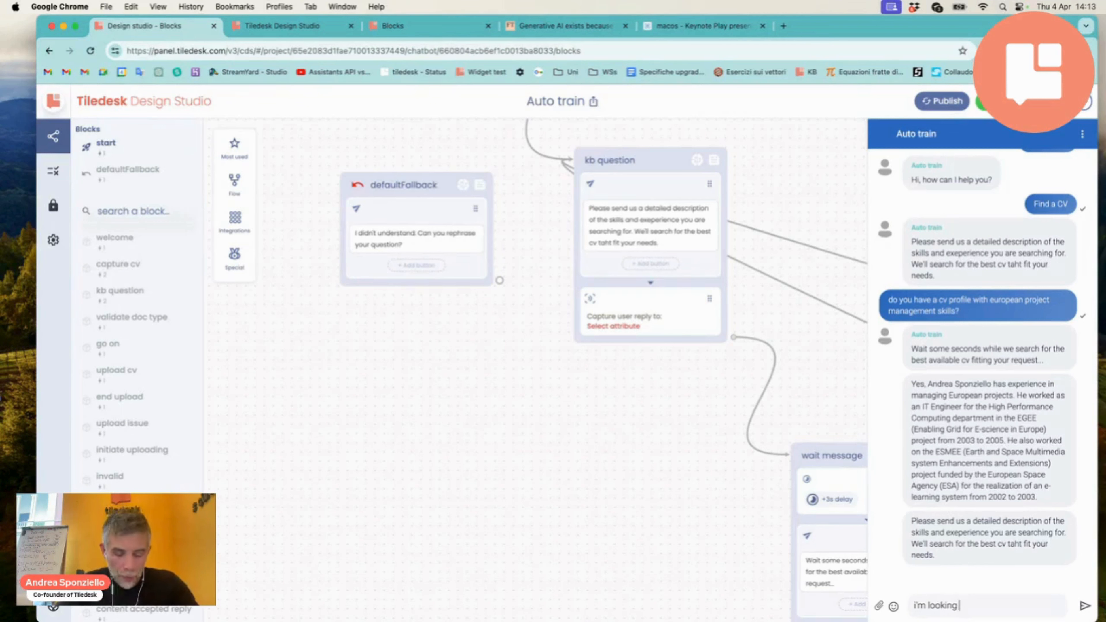
{"action": "type", "text": "for a"}
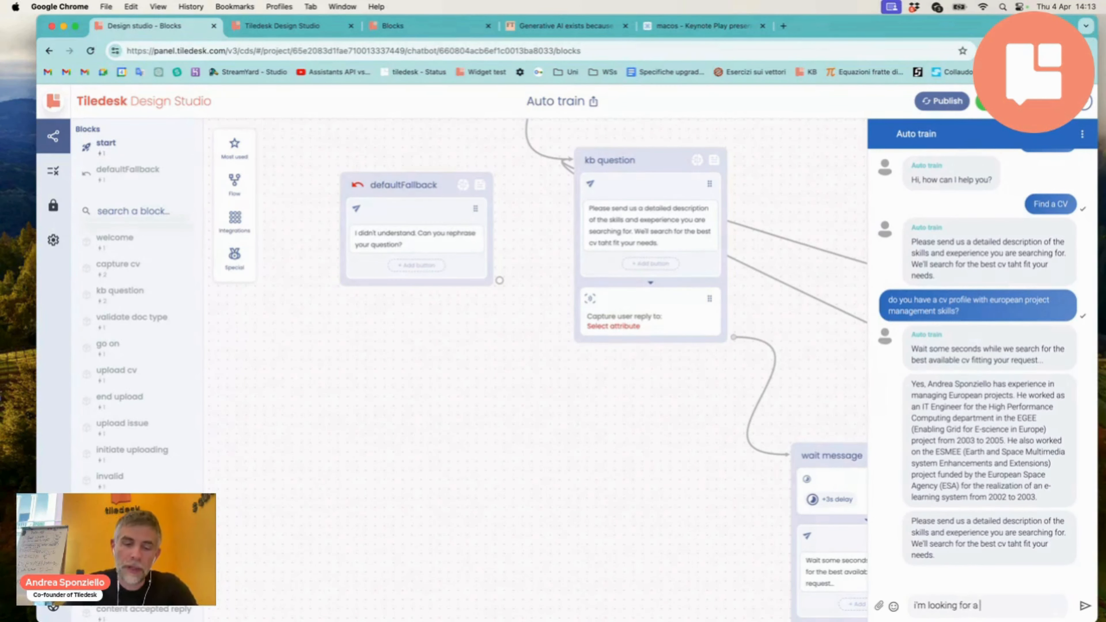
{"action": "type", "text": "cv"}
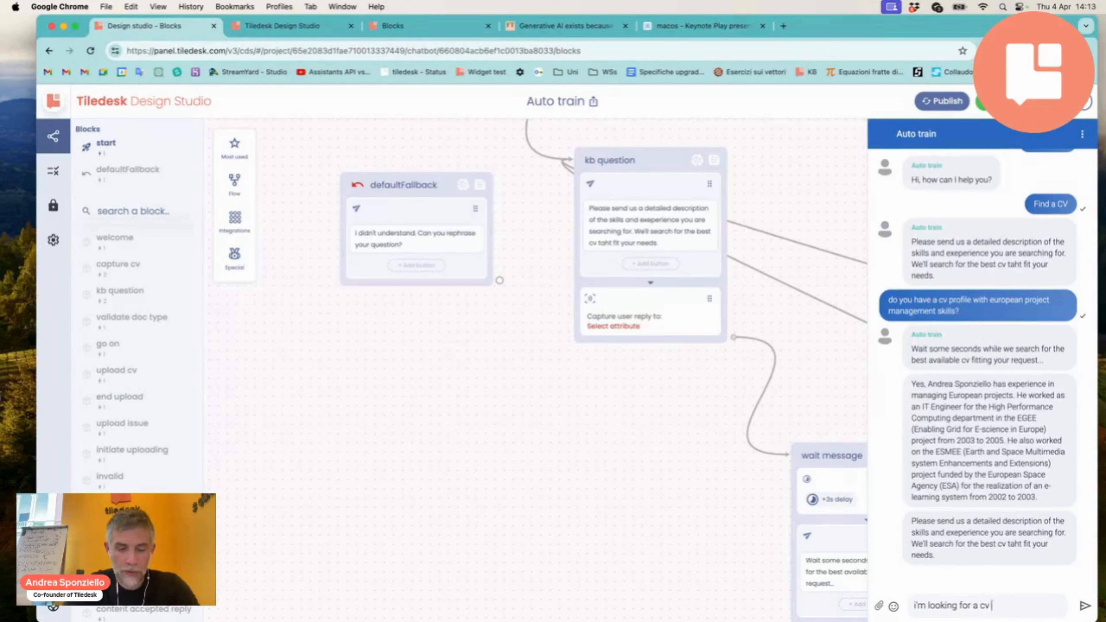
{"action": "type", "text": "with coding skills"}
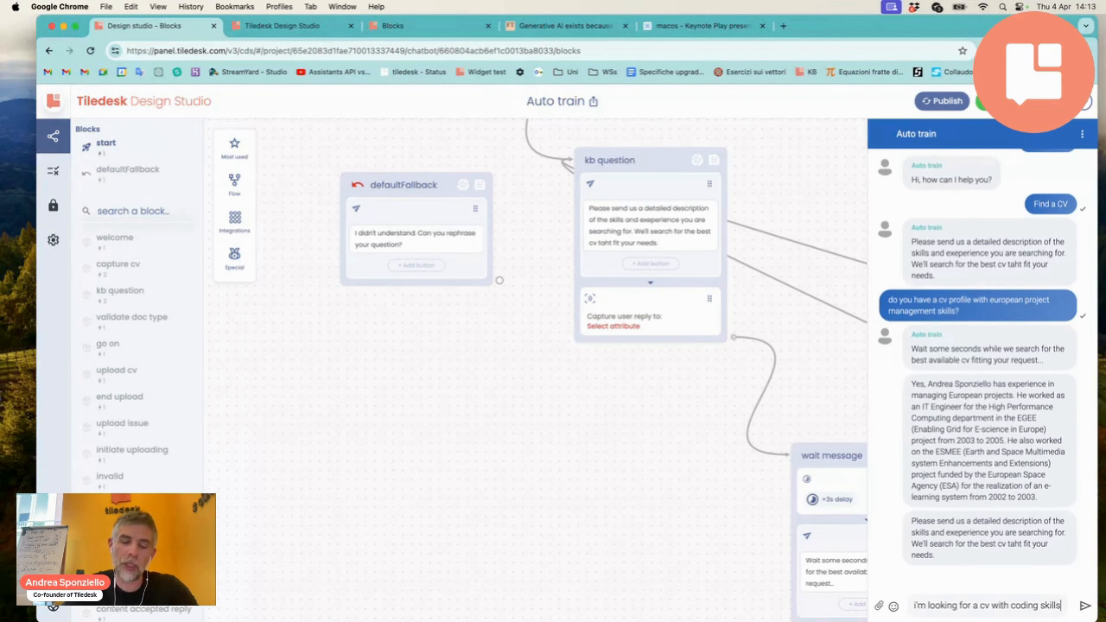
{"action": "type", "text": "expecially java."}
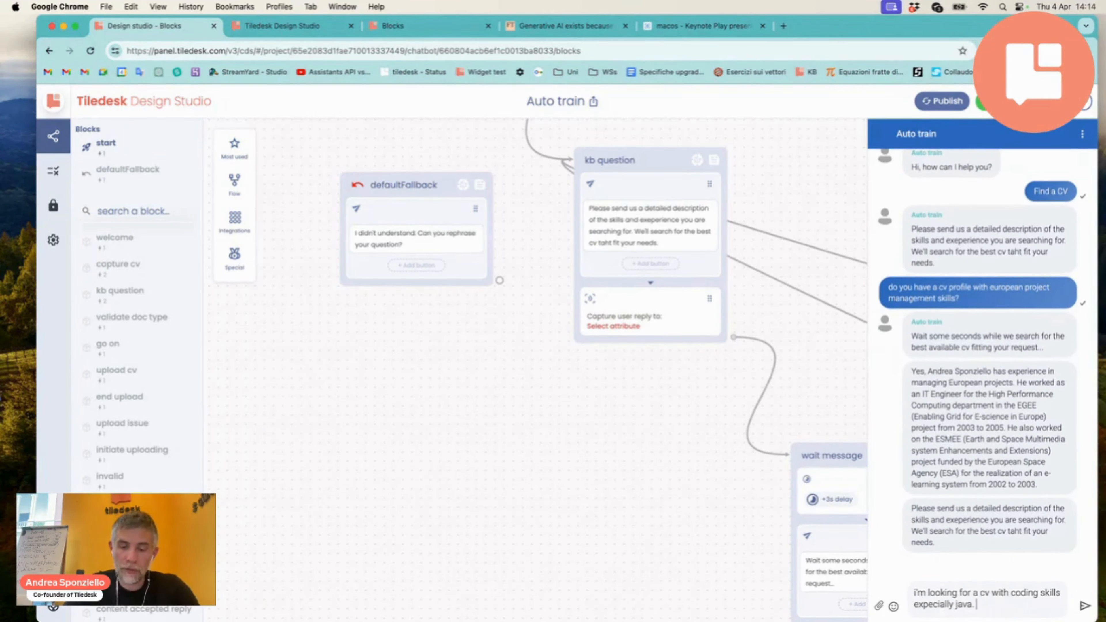
{"action": "type", "text": "do you"}
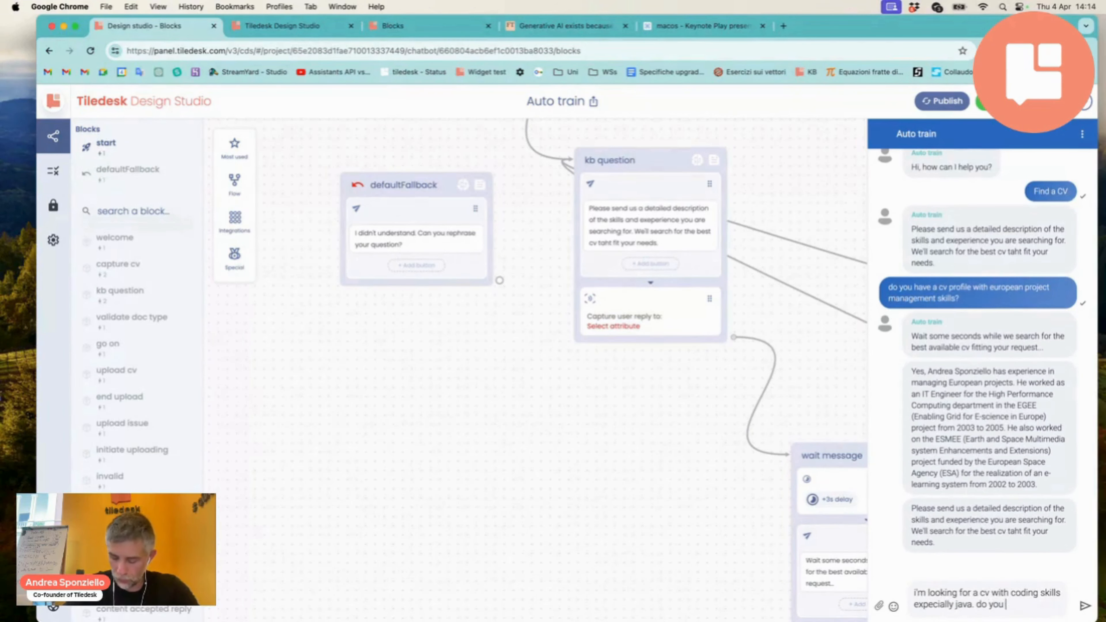